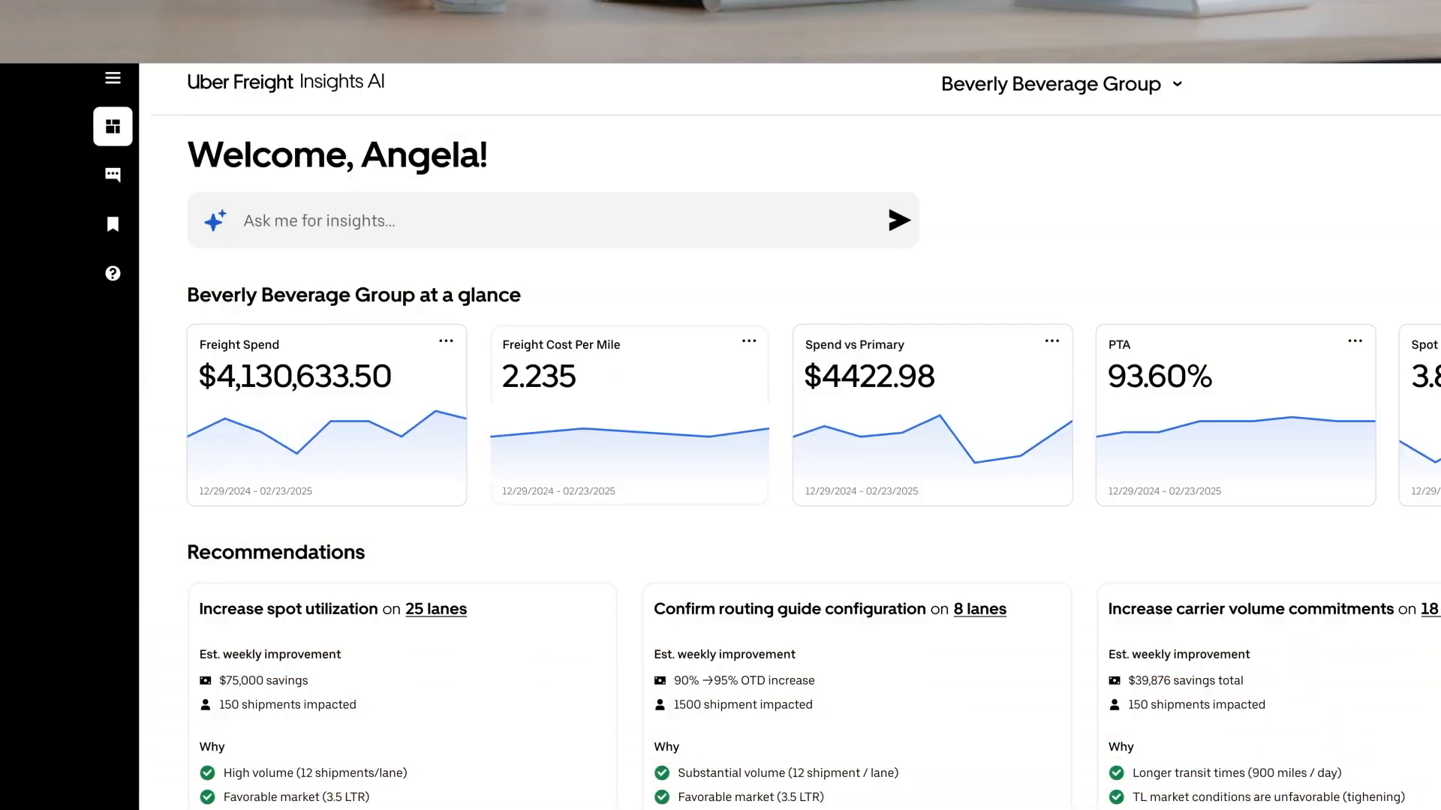
# Review the KPI cards, recommendations and Lane insights cost cards, then move to the chat assistant.
pyautogui.scroll(-3)
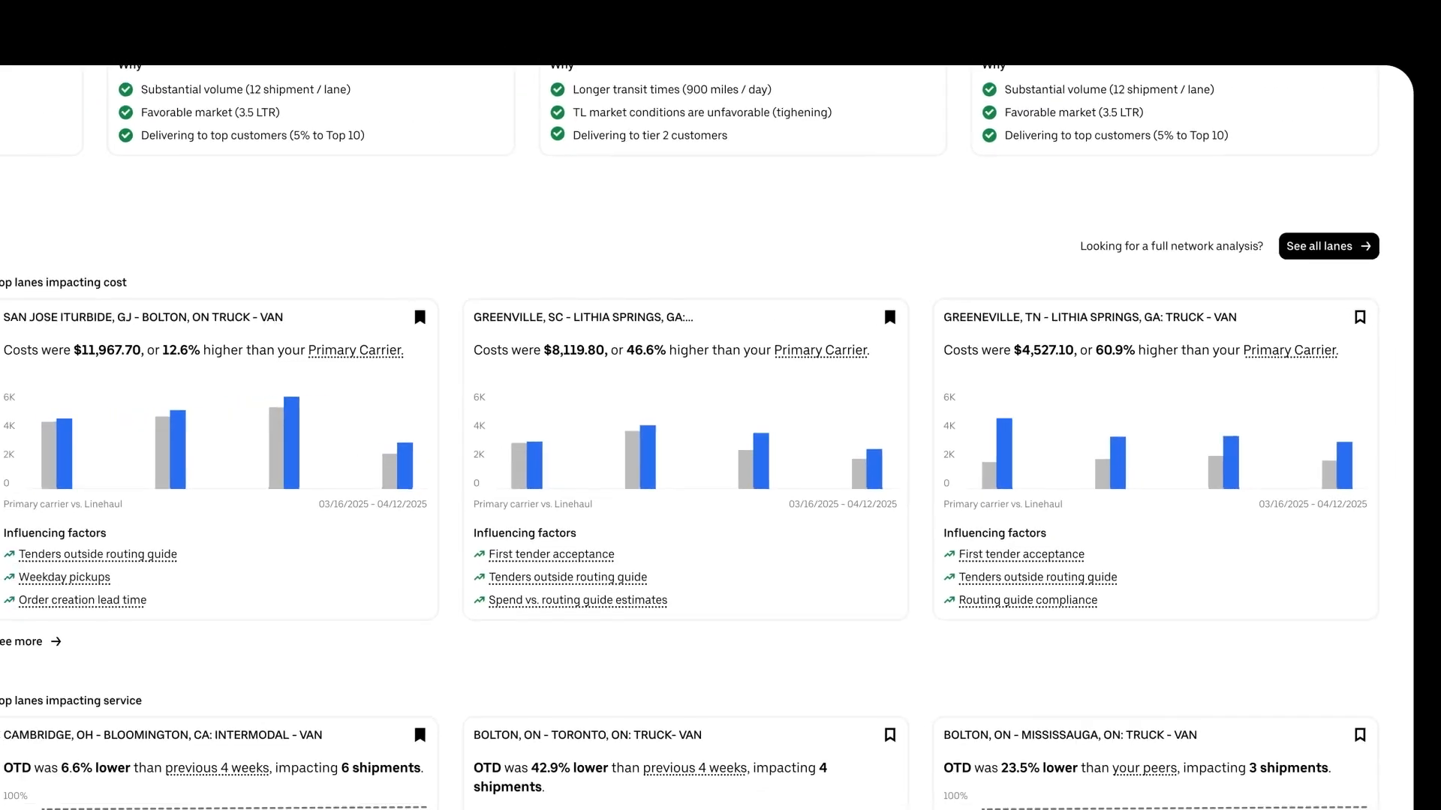
pyautogui.click(210, 316)
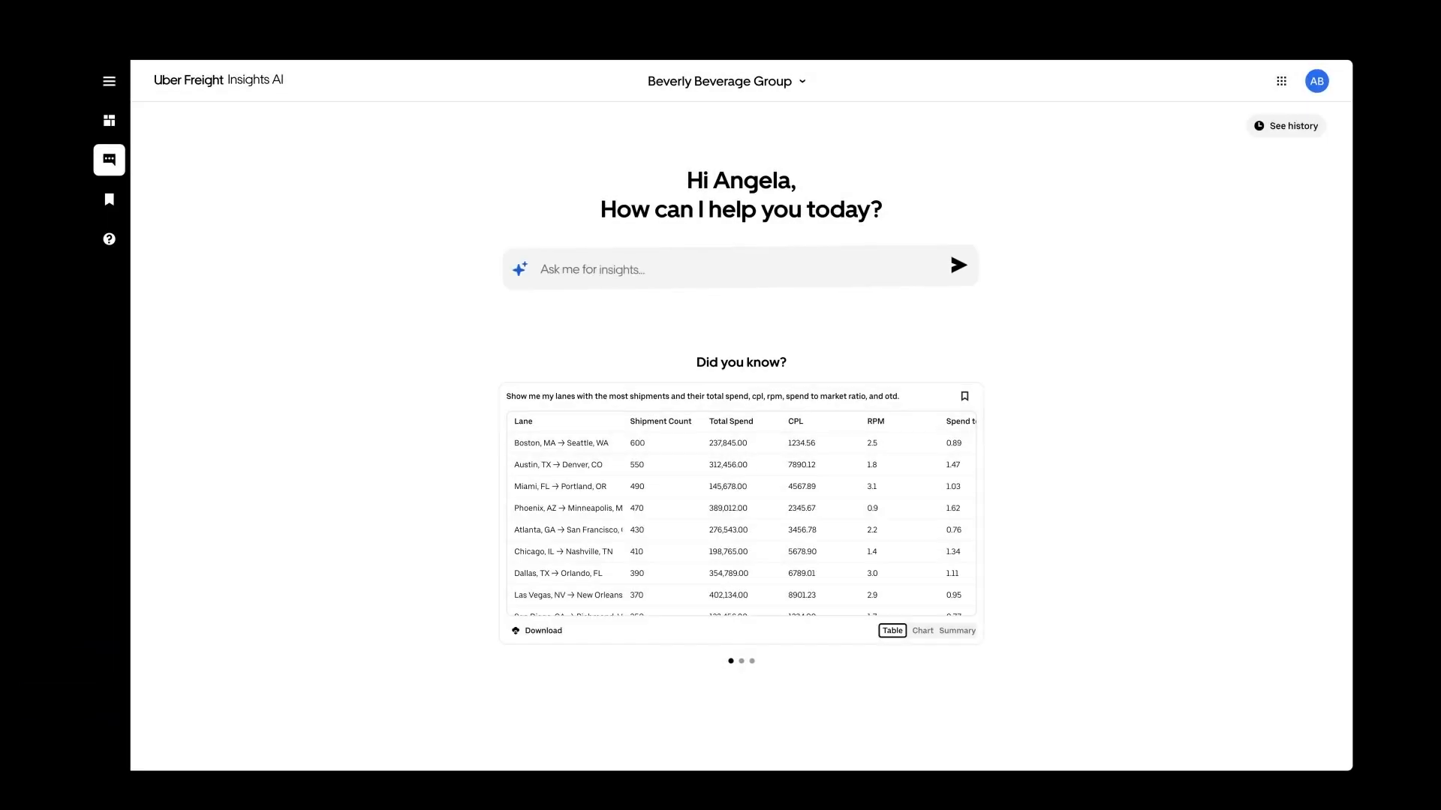
# In the 'Ask me for insights' box, ask 'How does my top origin points'.
pyautogui.click(736, 269)
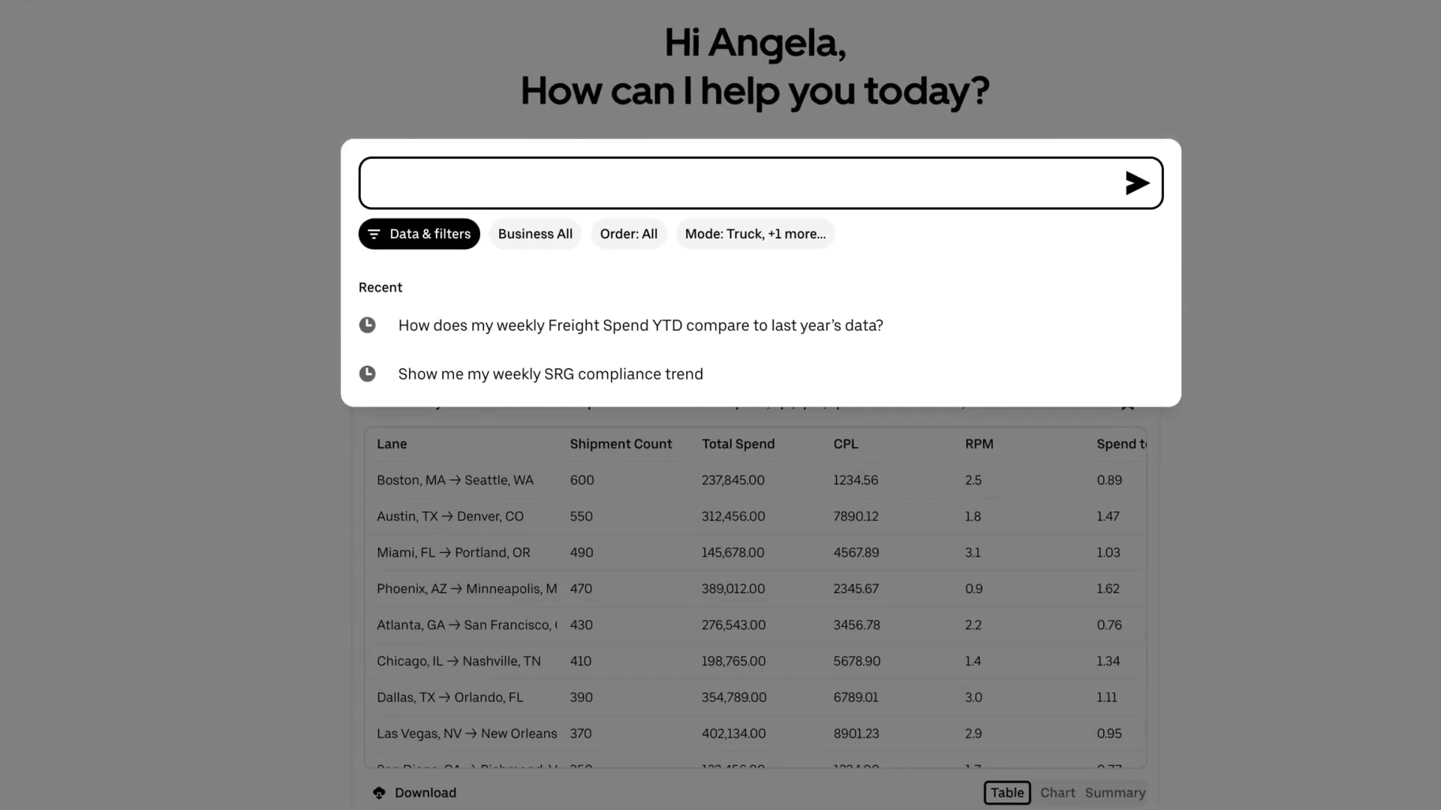
pyautogui.write("How does my top origin points'")
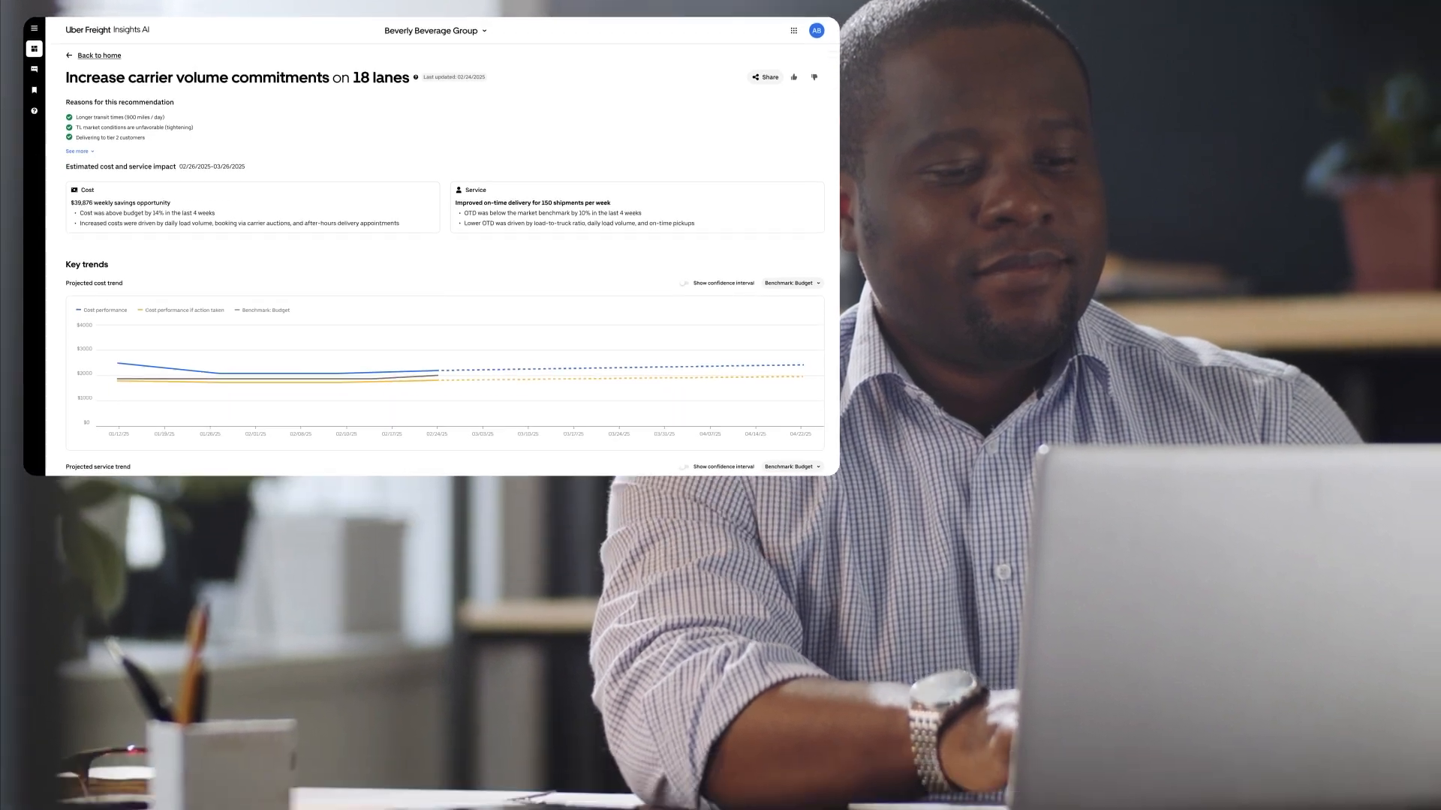
# Go back to the home dashboard and scroll to Recommendations and Lane insights.
pyautogui.click(98, 55)
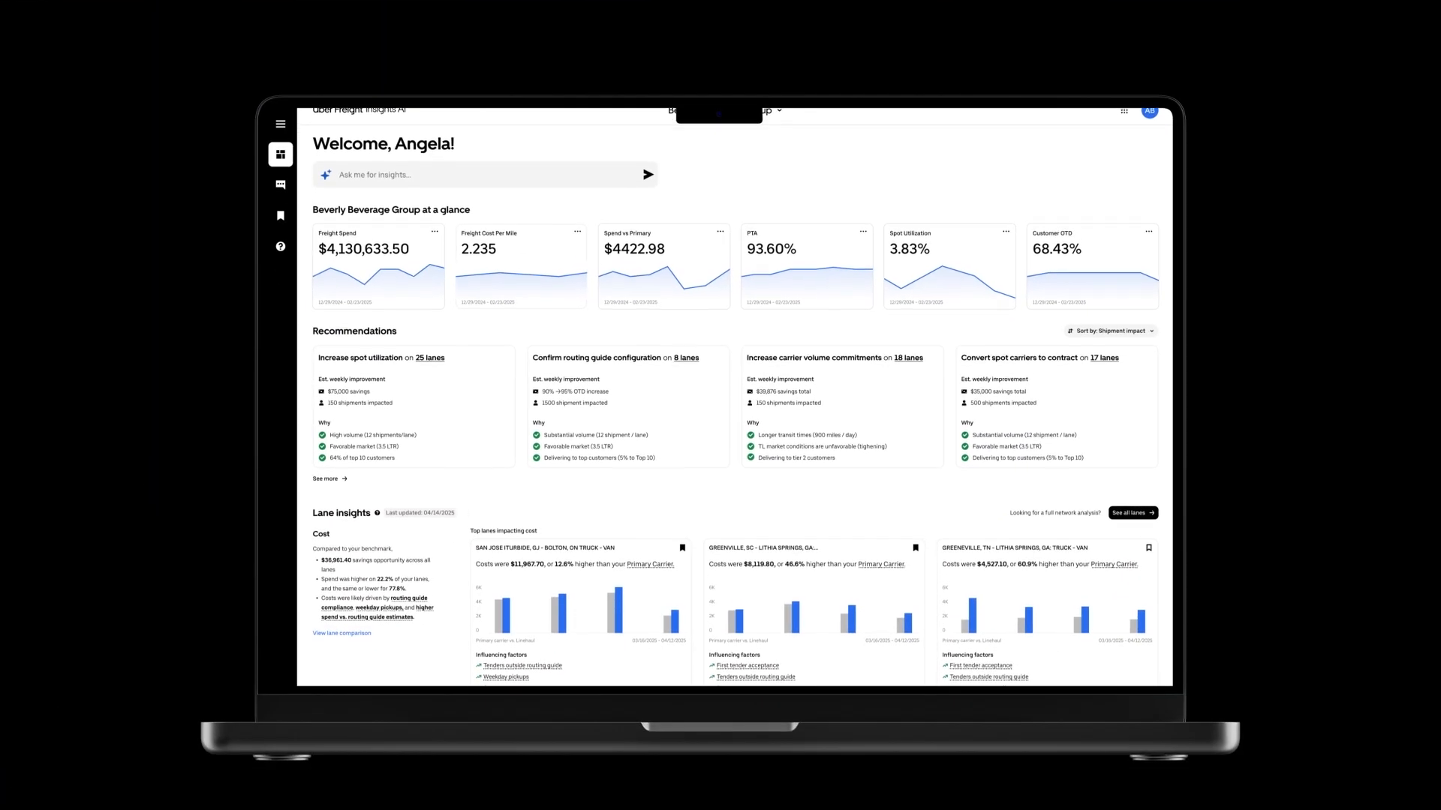
pyautogui.scroll(-3)
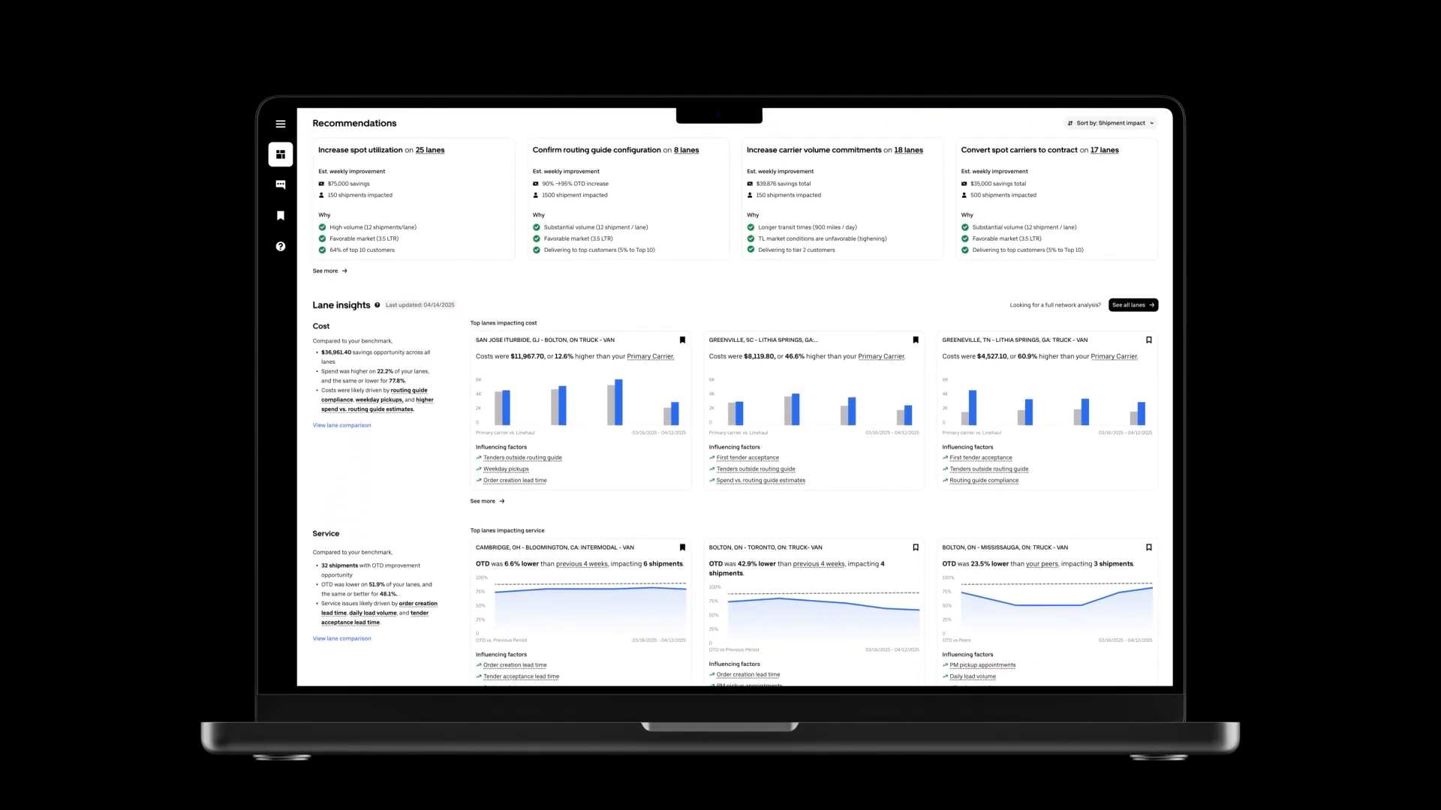